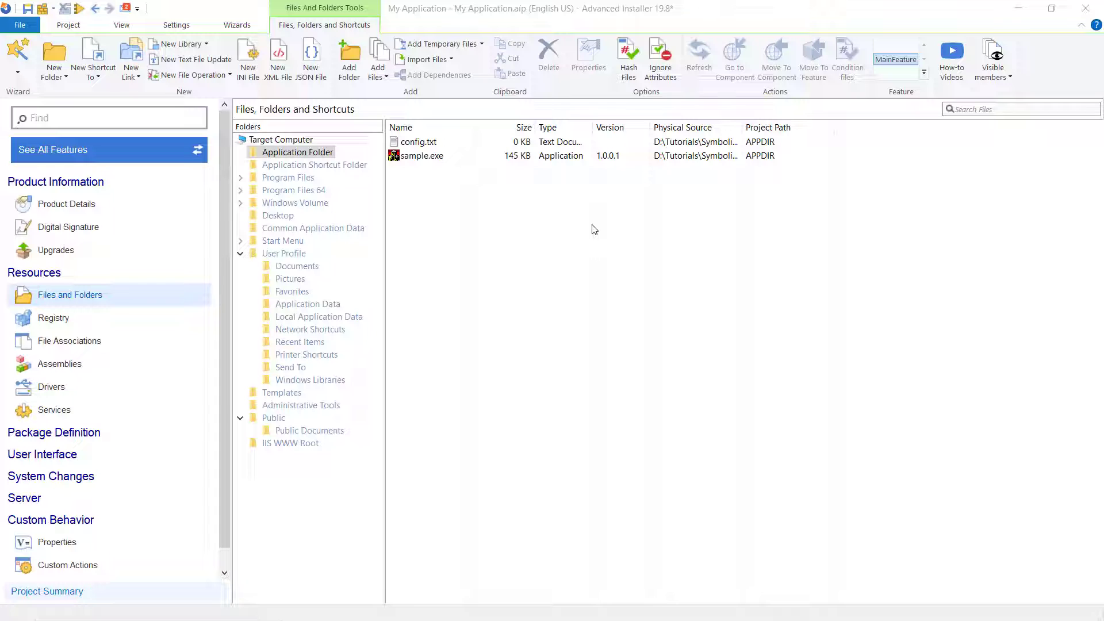
Show the New Link options available for the Application Folder holding config.txt and sample.exe
left_click(422, 156)
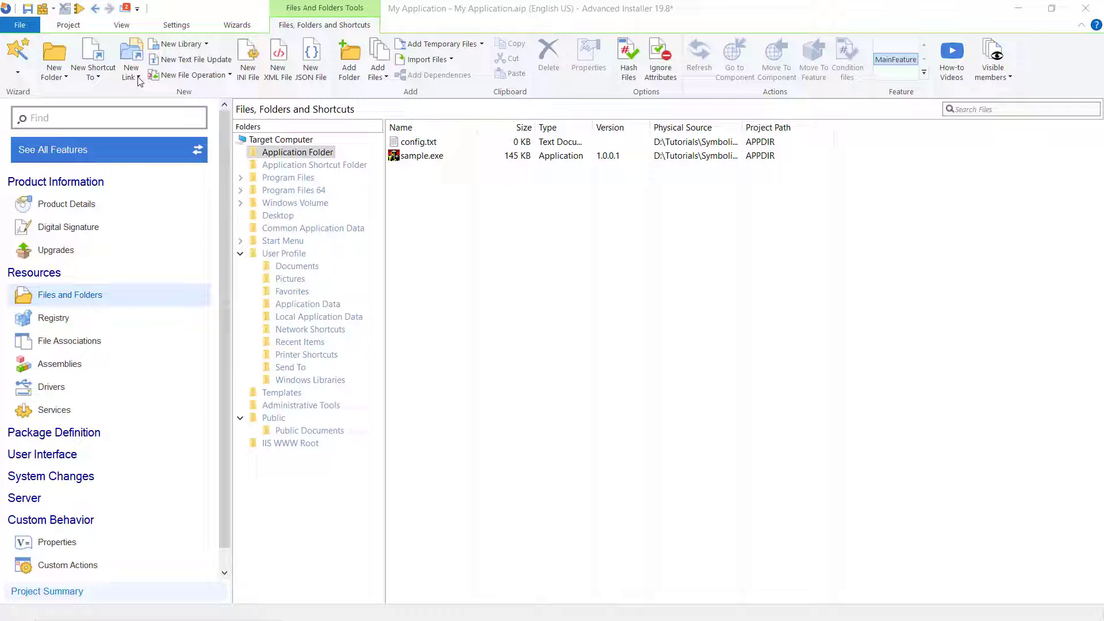
left_click(131, 59)
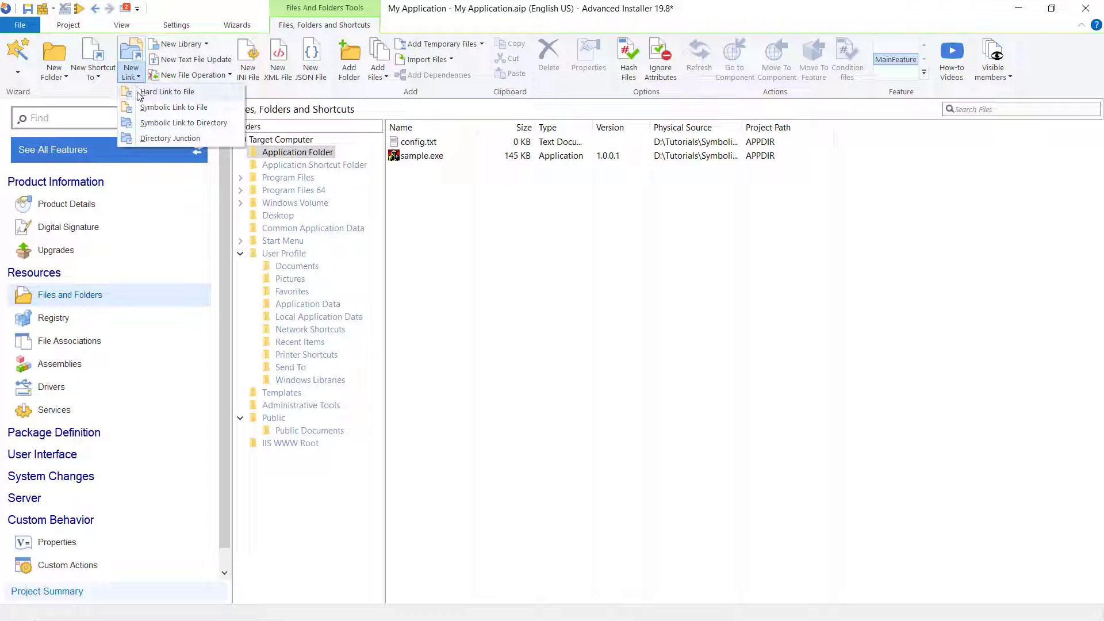
mouse_move(173, 107)
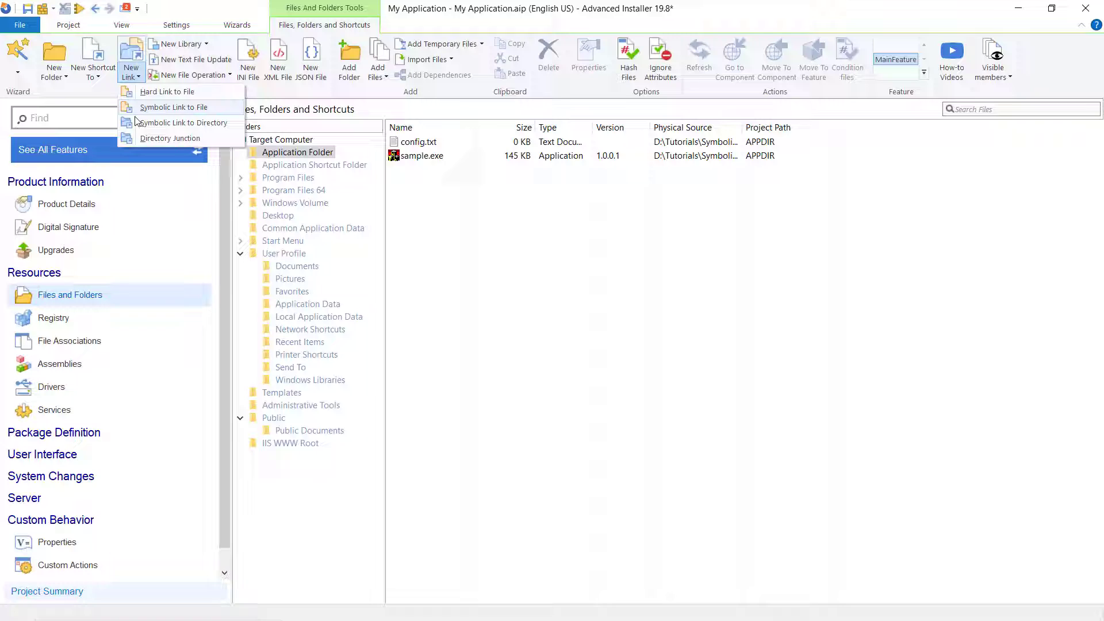
mouse_move(170, 138)
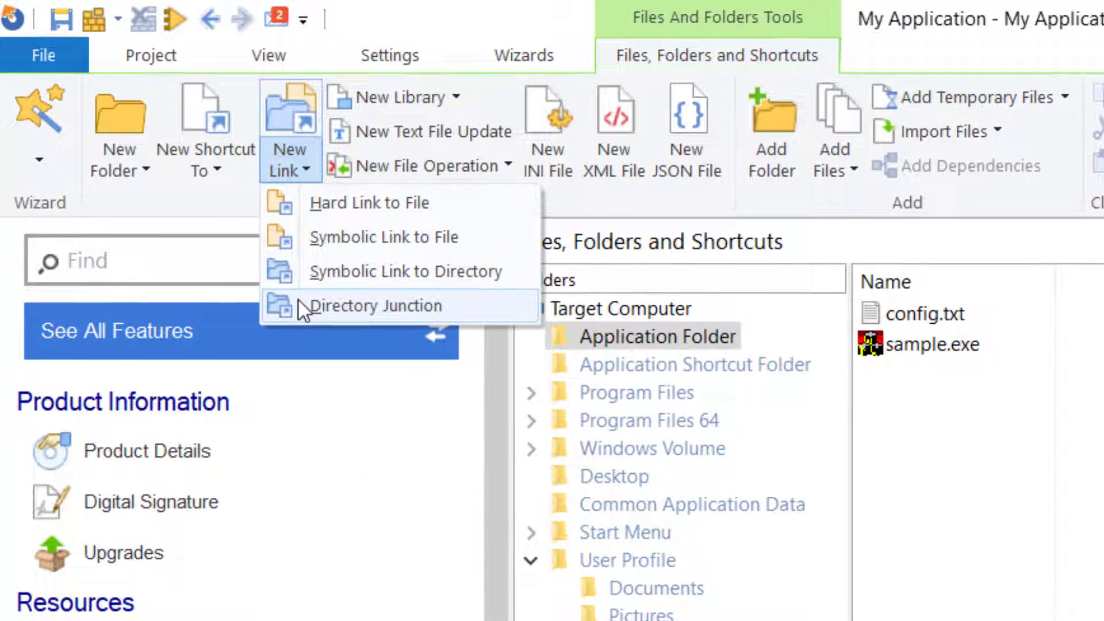
mouse_move(359, 315)
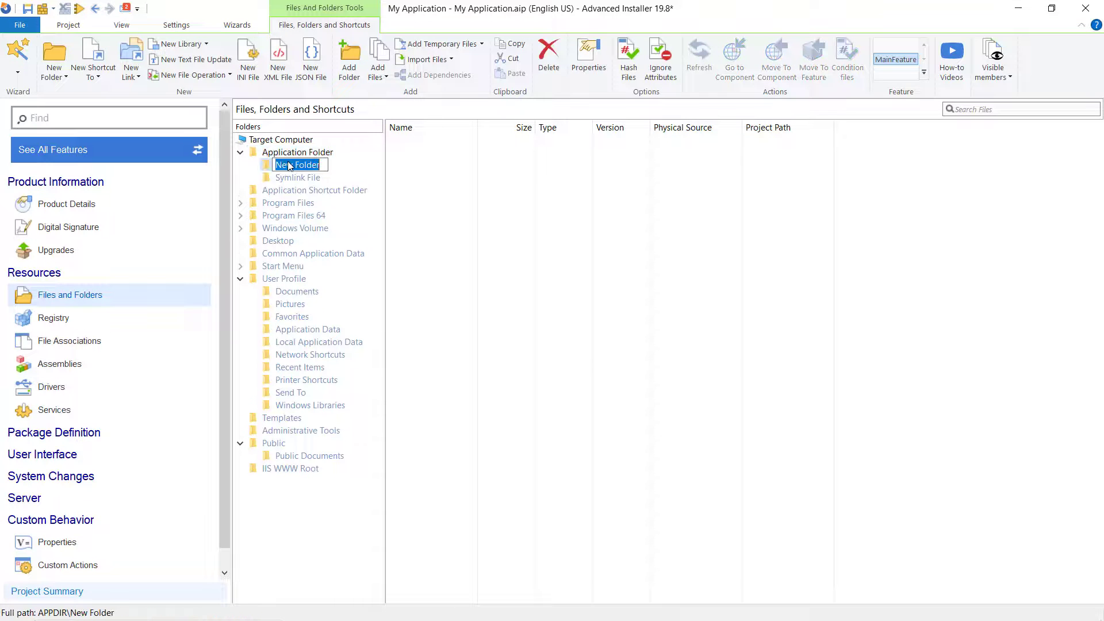
Name the new directory 'Symlink Folder' and select the Symlink File directory
type("Symlink Folder")
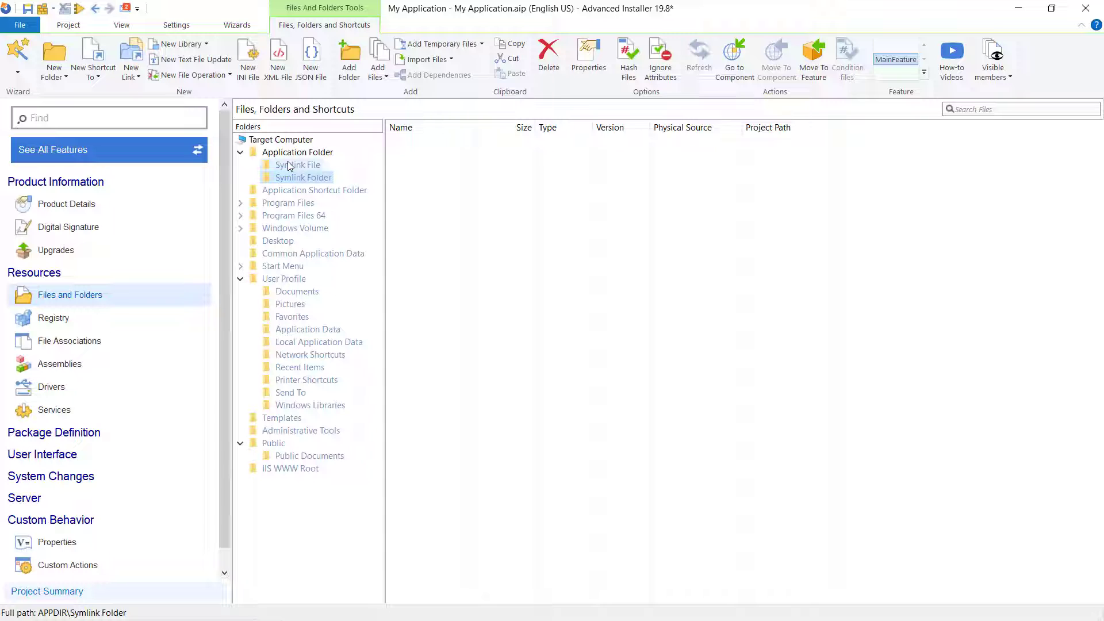
left_click(298, 164)
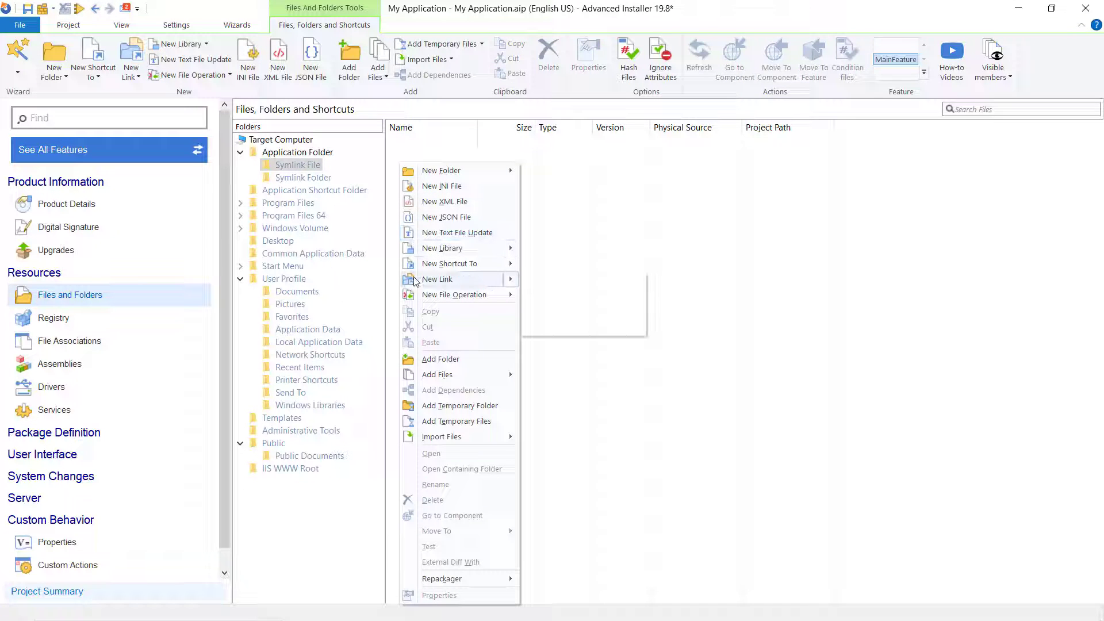
Create the file symbolic link 'Symlink Sample' targeting [APPDIR]sample.exe in Symlink File
left_click(437, 278)
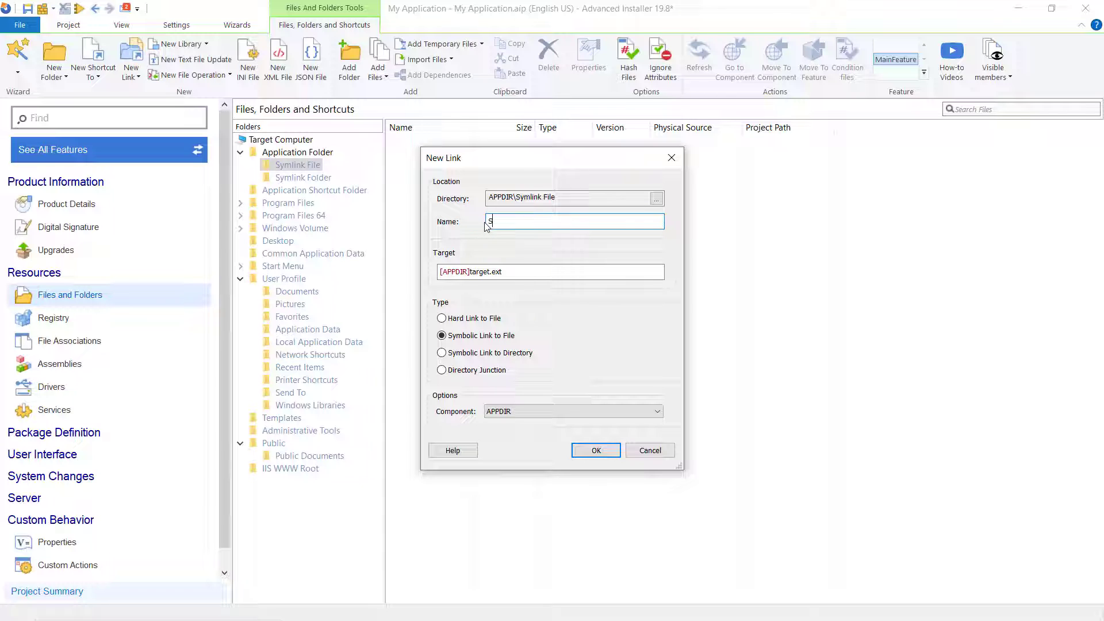
type("Symlink Sample")
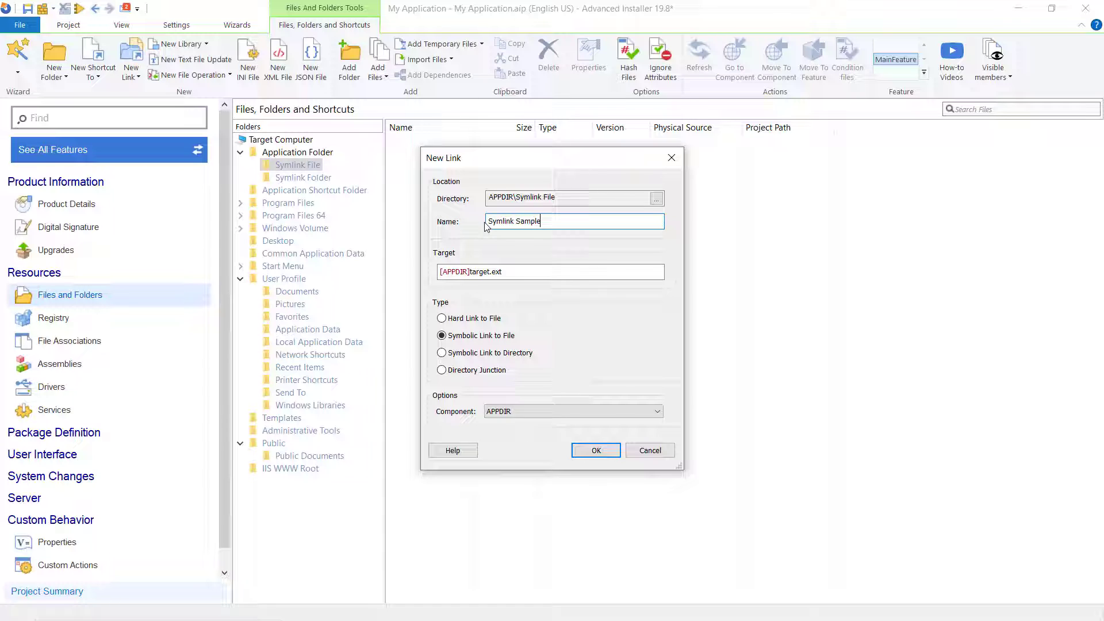
mouse_move(468, 268)
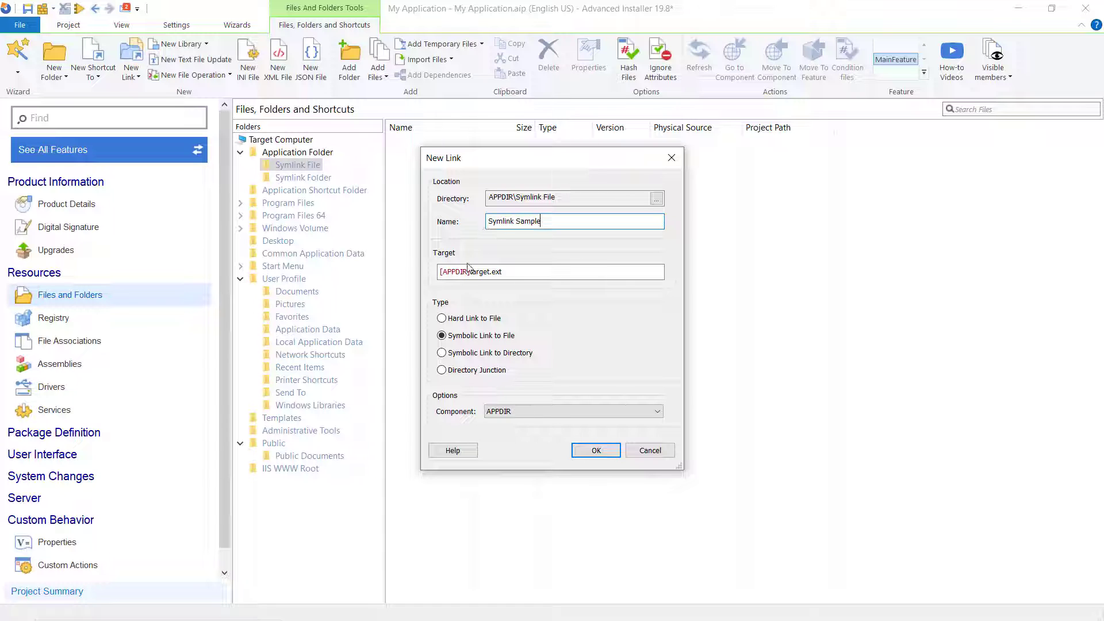
left_click(551, 272)
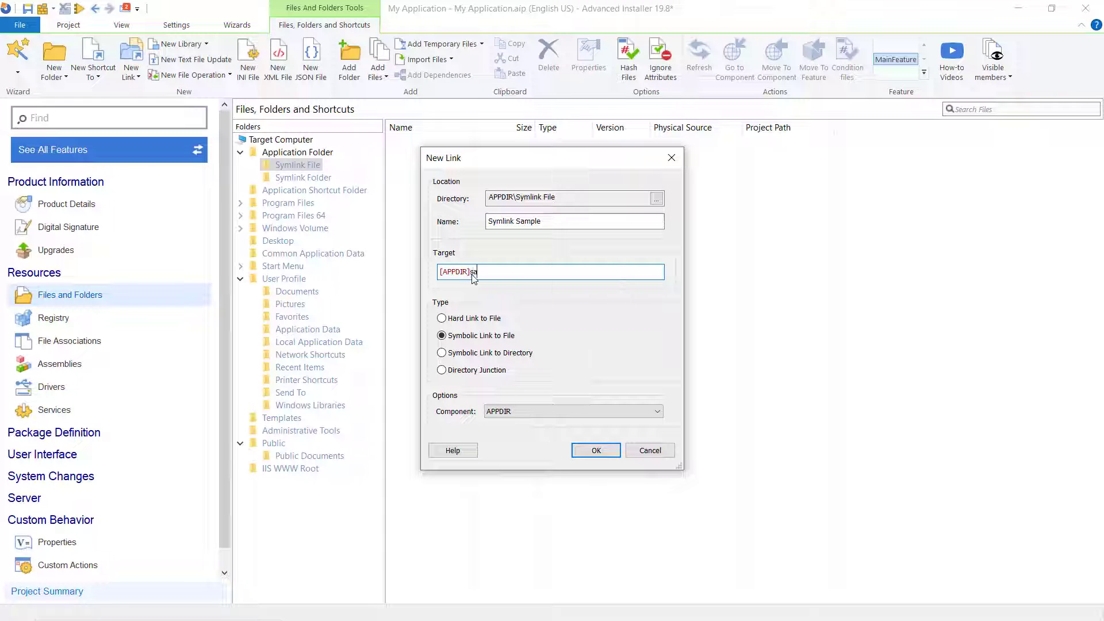
type("sample.exe")
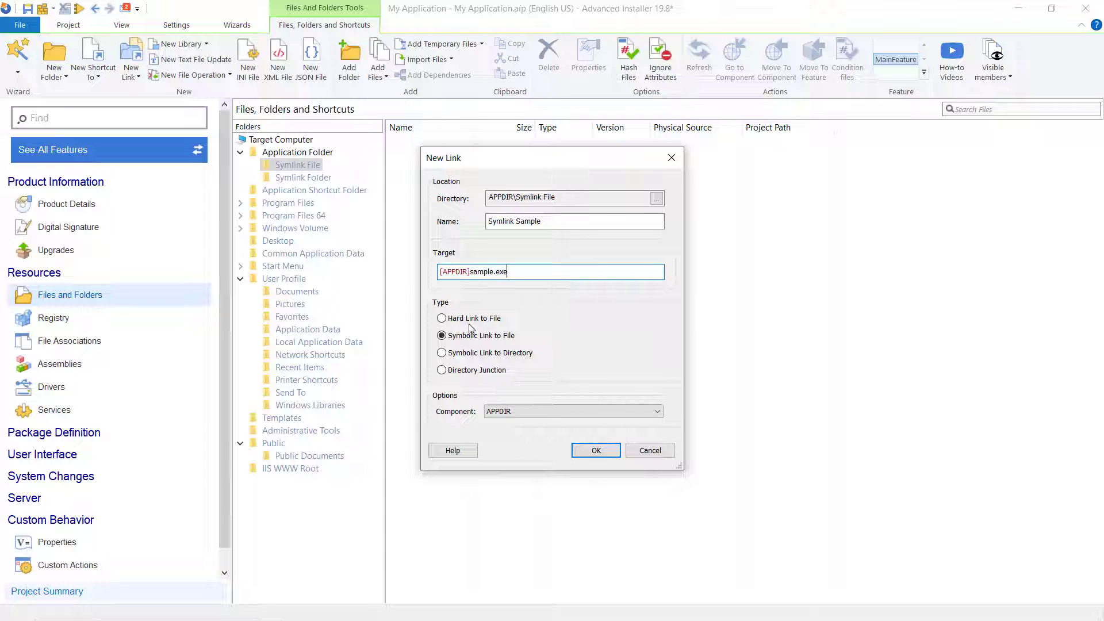
mouse_move(473, 385)
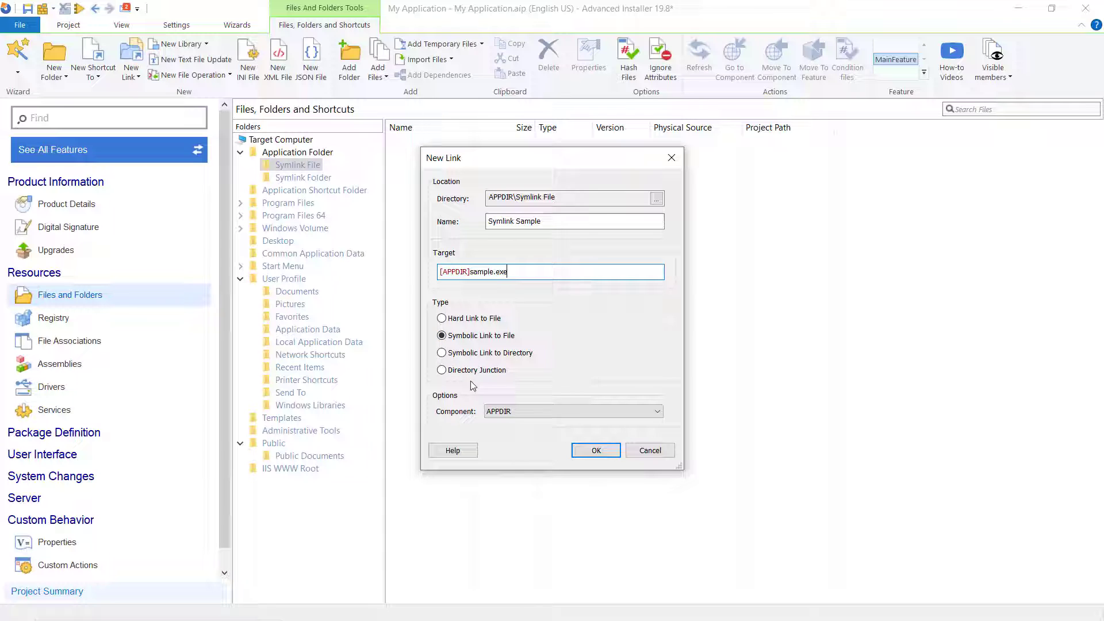
left_click(594, 450)
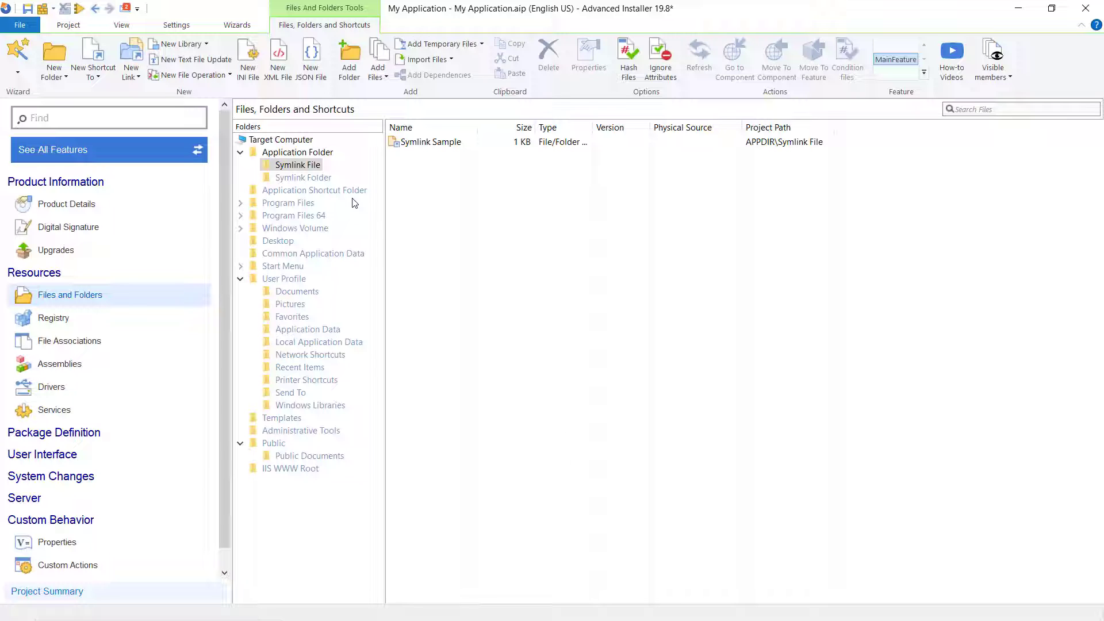
mouse_move(338, 175)
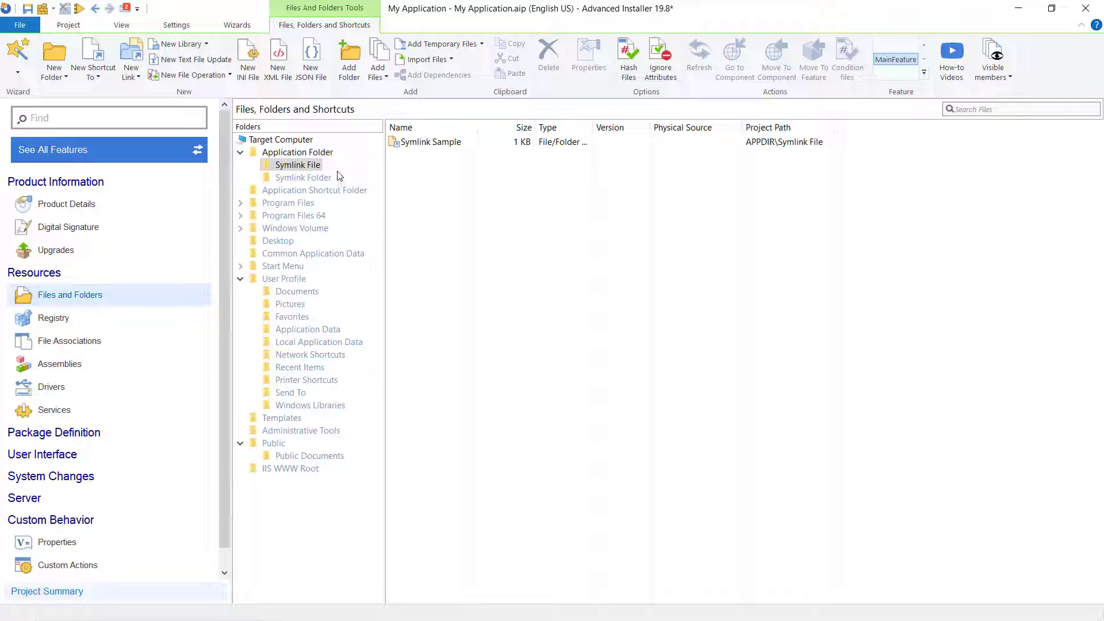
Create the directory symbolic link 'Symlink Folder' targeting [SymlinkFile_Dir] inside the Symlink Folder directory
left_click(302, 177)
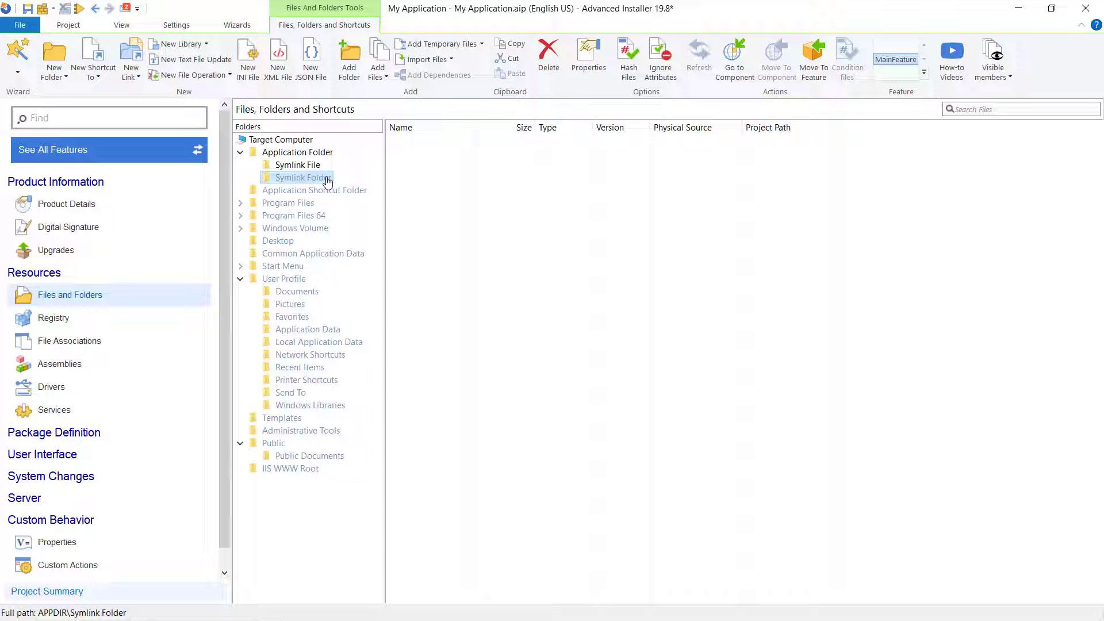
right_click(303, 177)
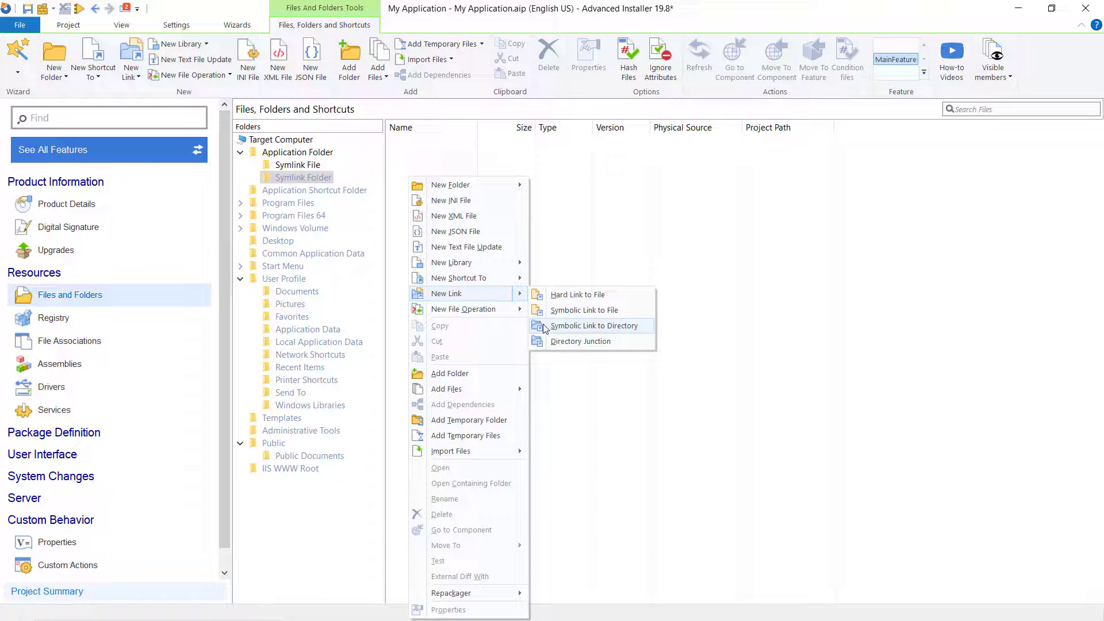
left_click(592, 325)
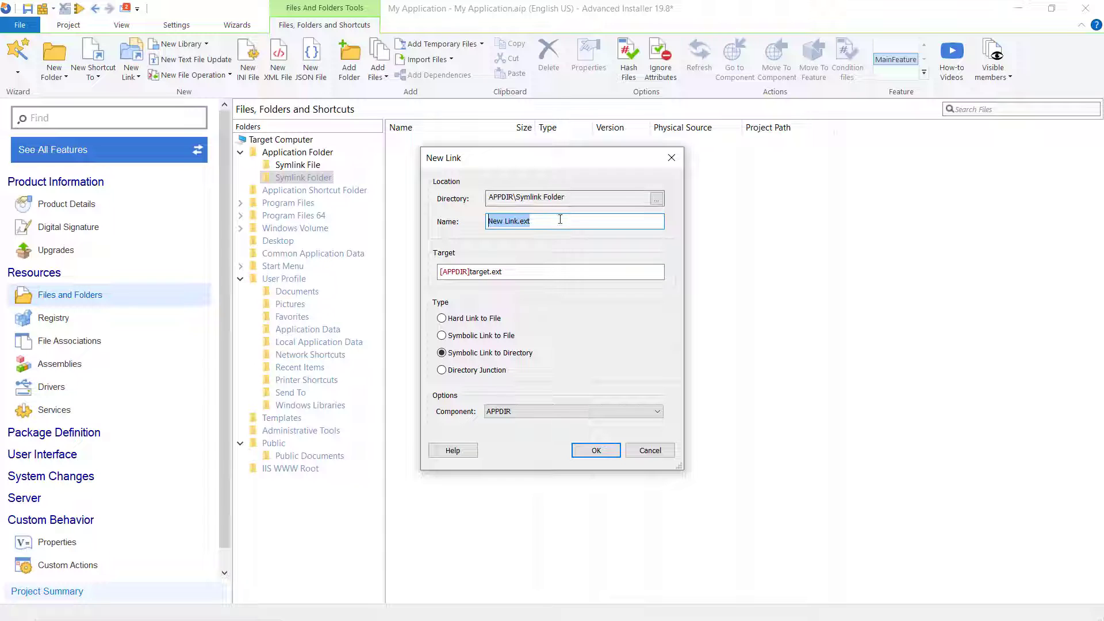
type("Symlink Folder")
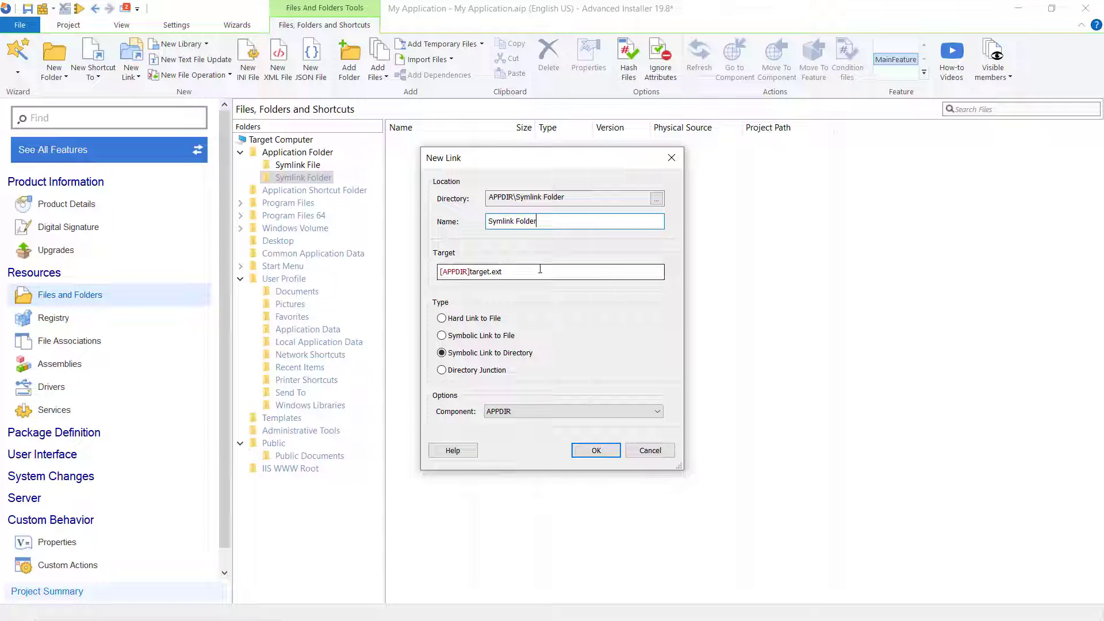
left_click(656, 197)
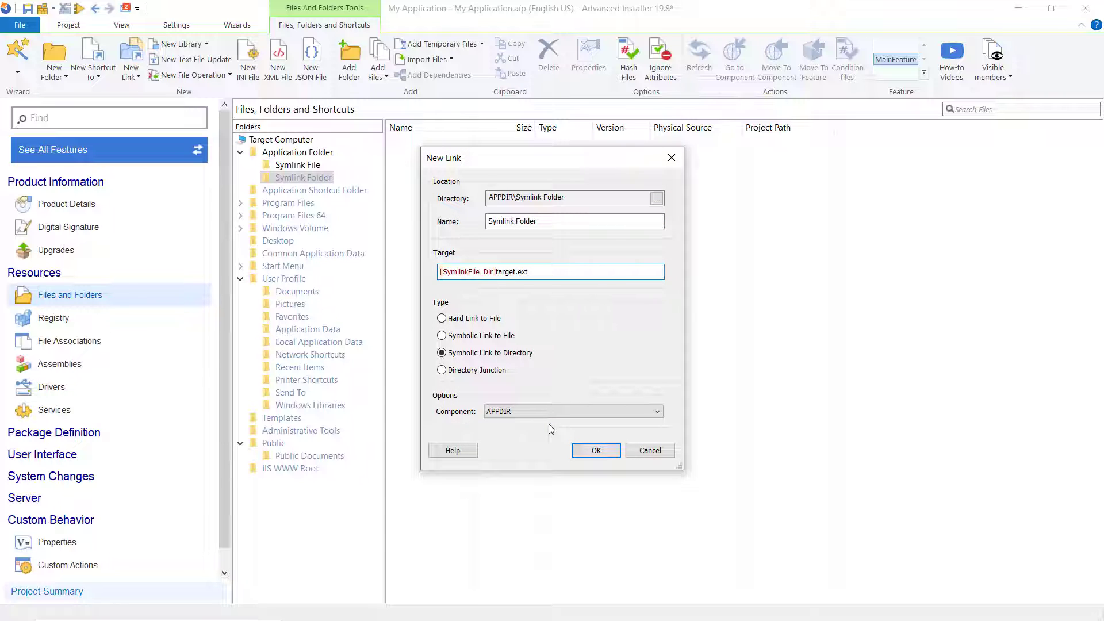
double_click(507, 271)
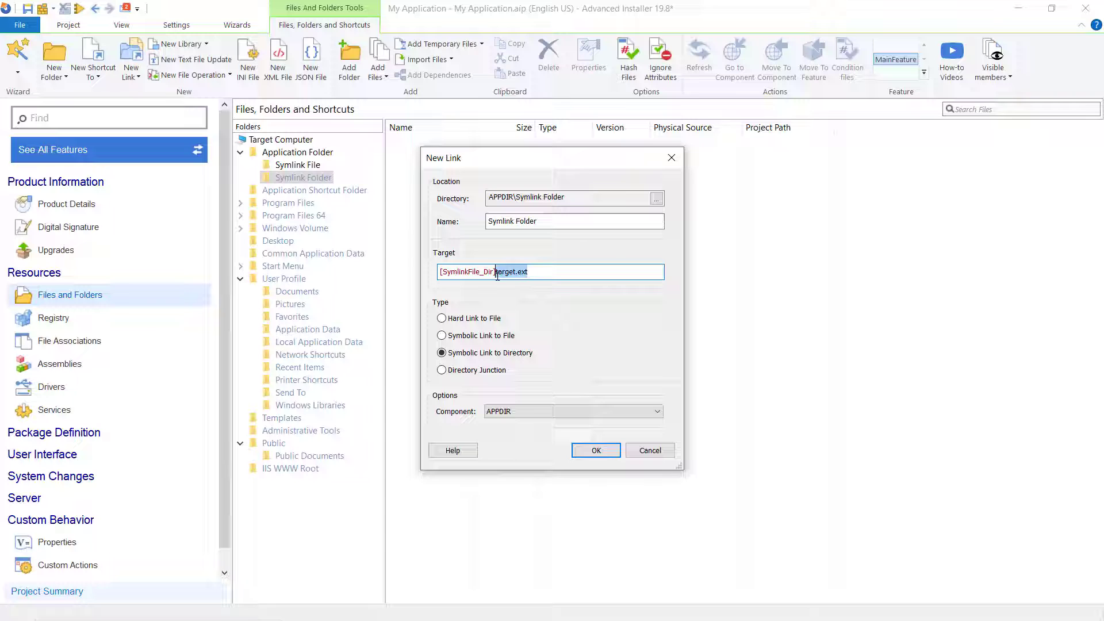
left_click(595, 449)
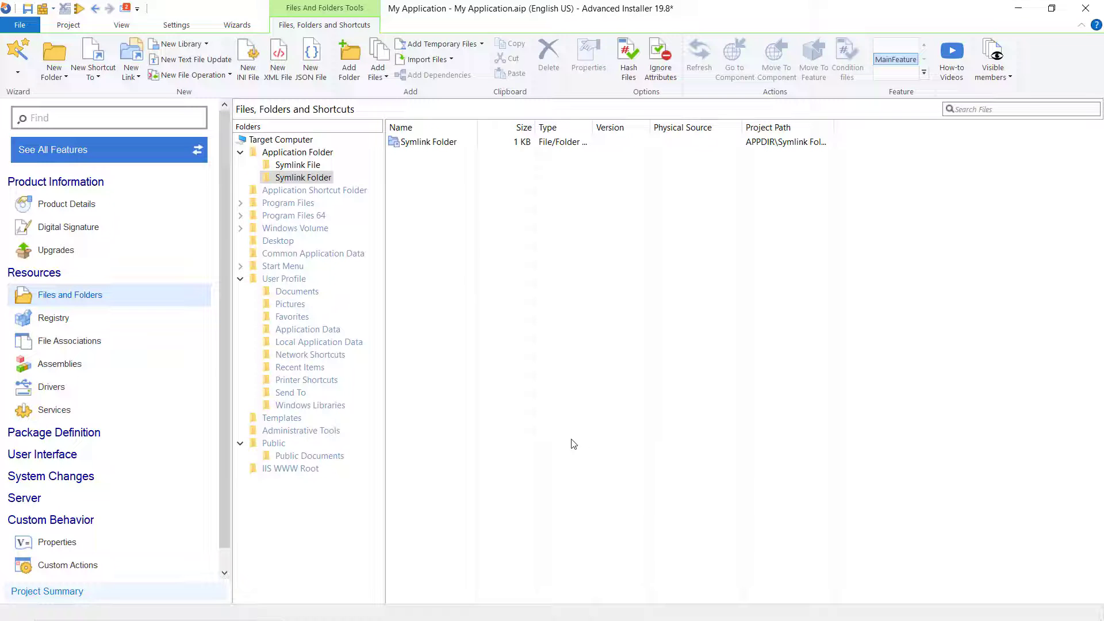
left_click(64, 8)
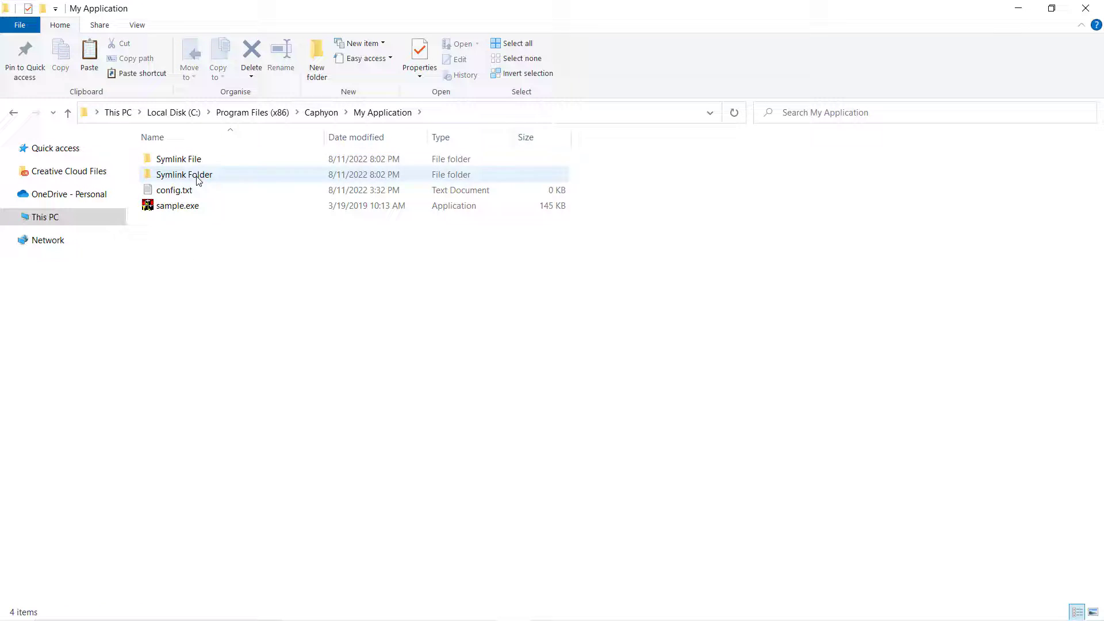
Browse Symlink File and the nested Symlink Folder link to confirm both reveal Symlink Sample
double_click(178, 158)
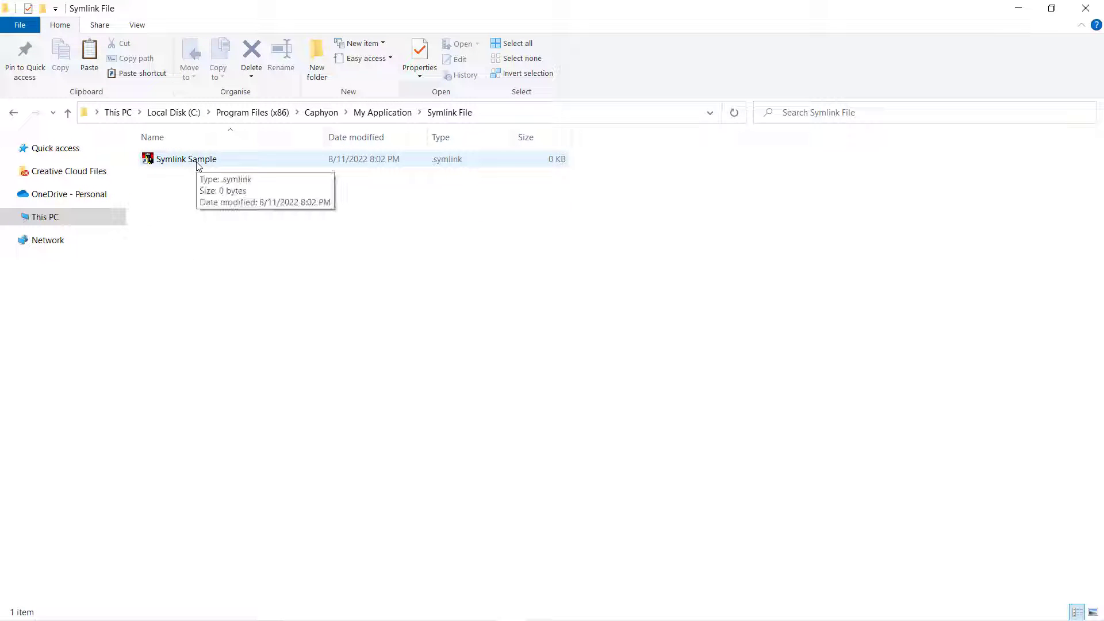
double_click(186, 159)
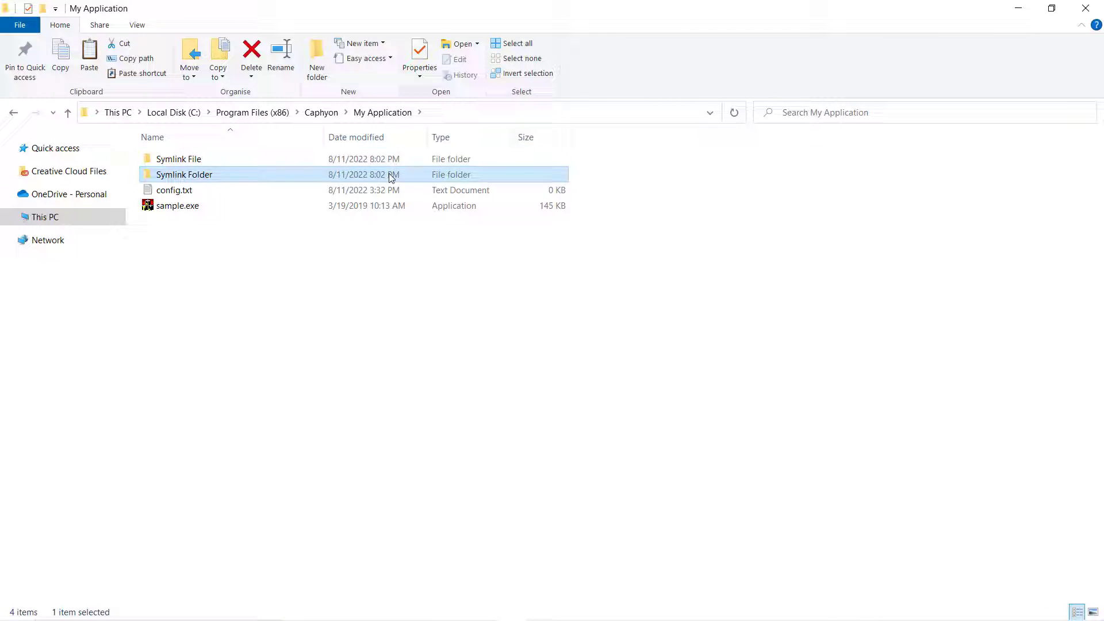
double_click(184, 174)
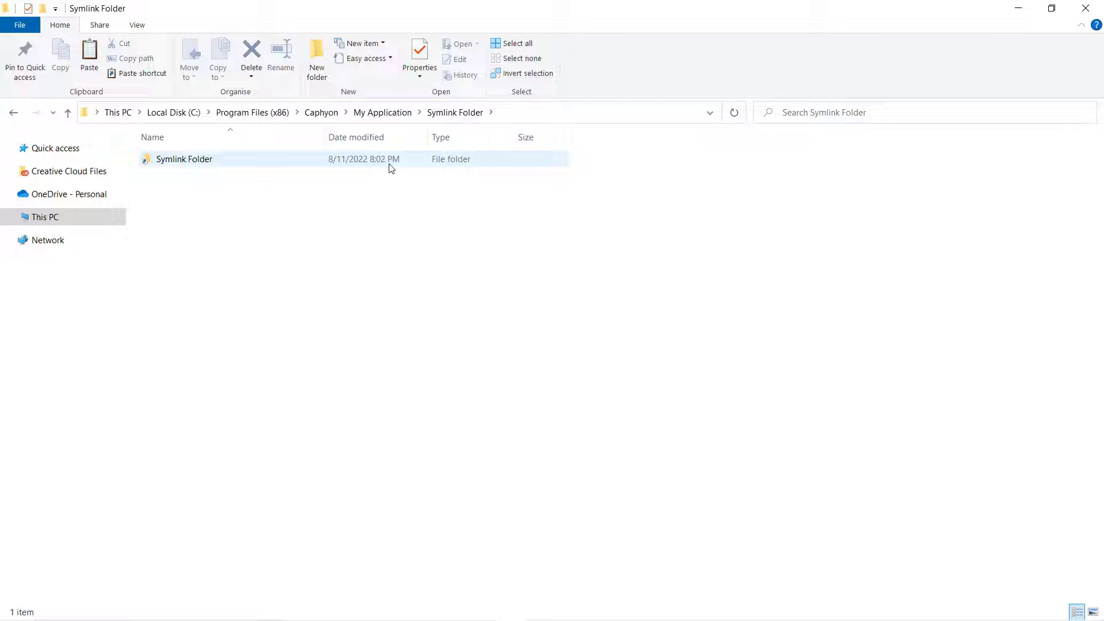
double_click(184, 158)
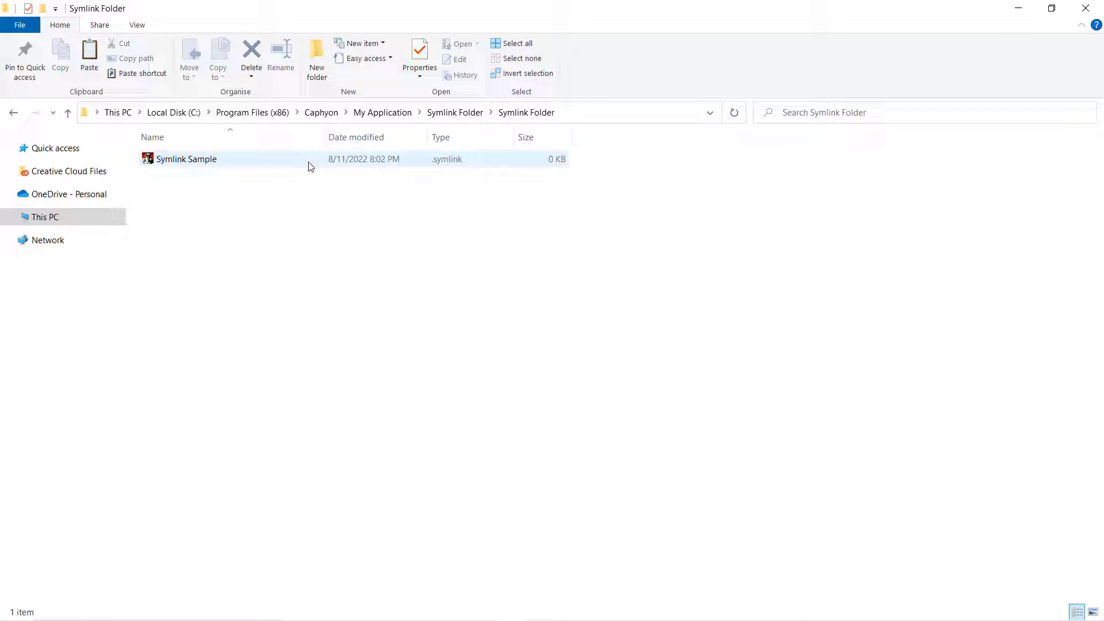
mouse_move(266, 161)
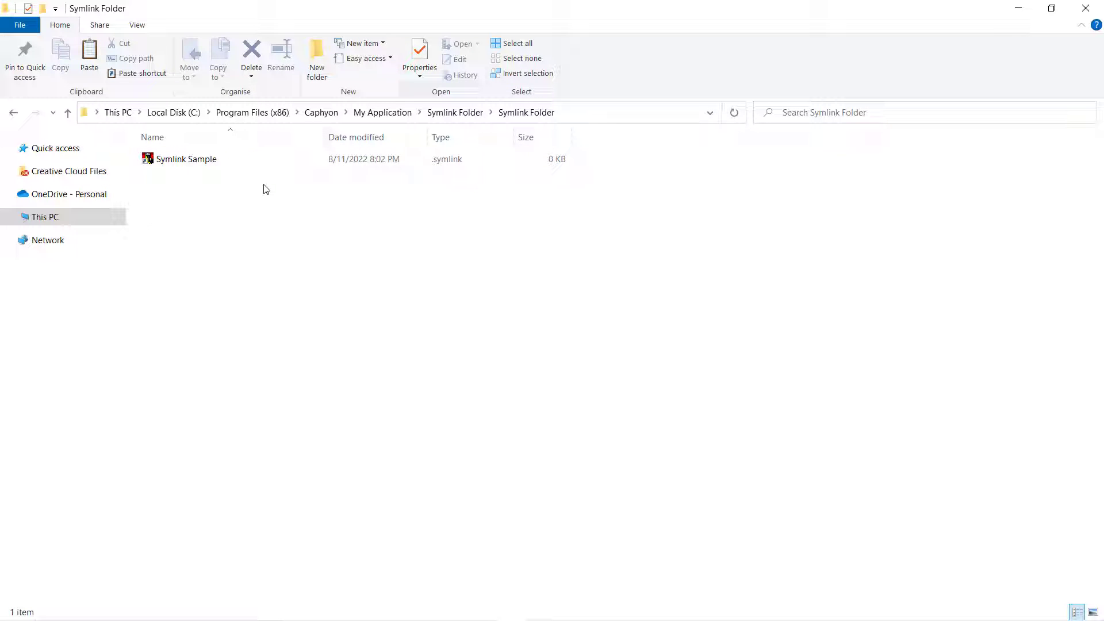
mouse_move(313, 216)
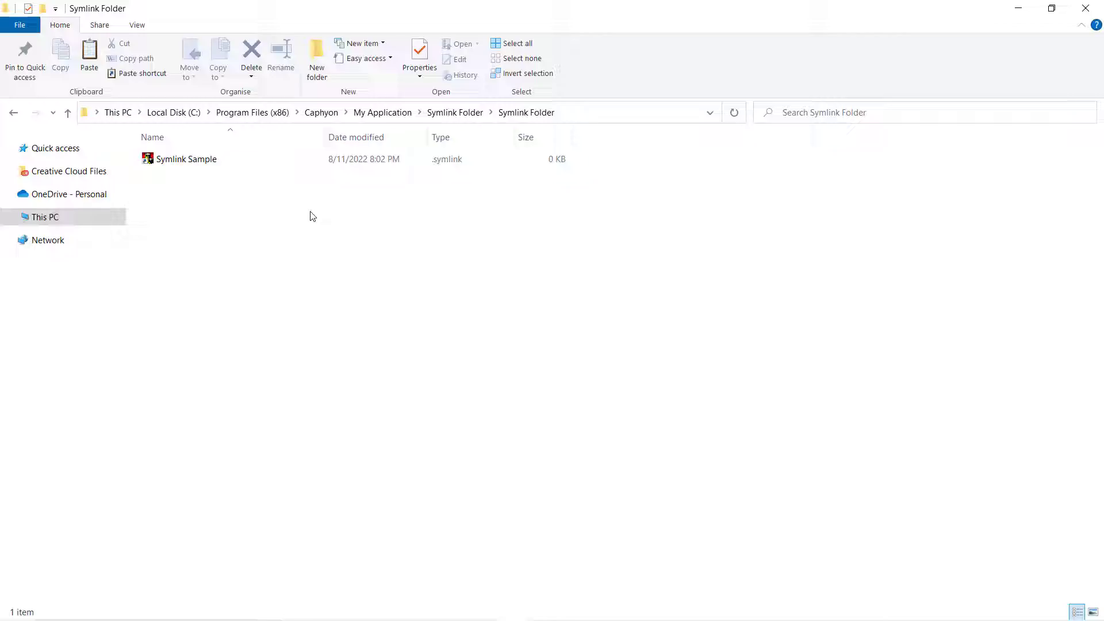